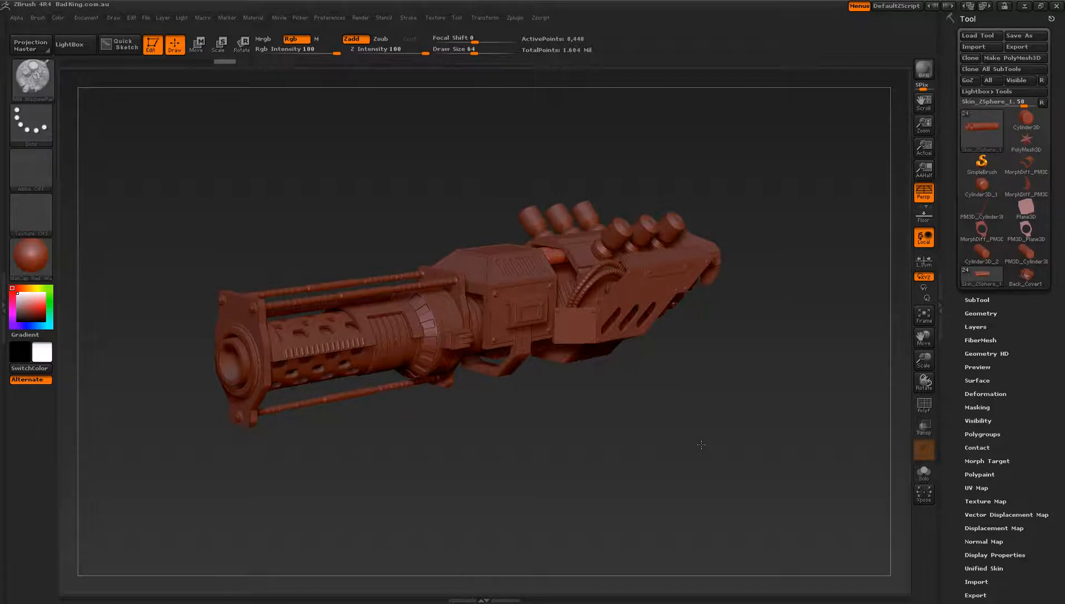
Orbit the sci-fi gun to a straight side-on view to inspect its detailing
{"action": "left_click_drag", "start_coordinate": [701, 445], "coordinate": [645, 448]}
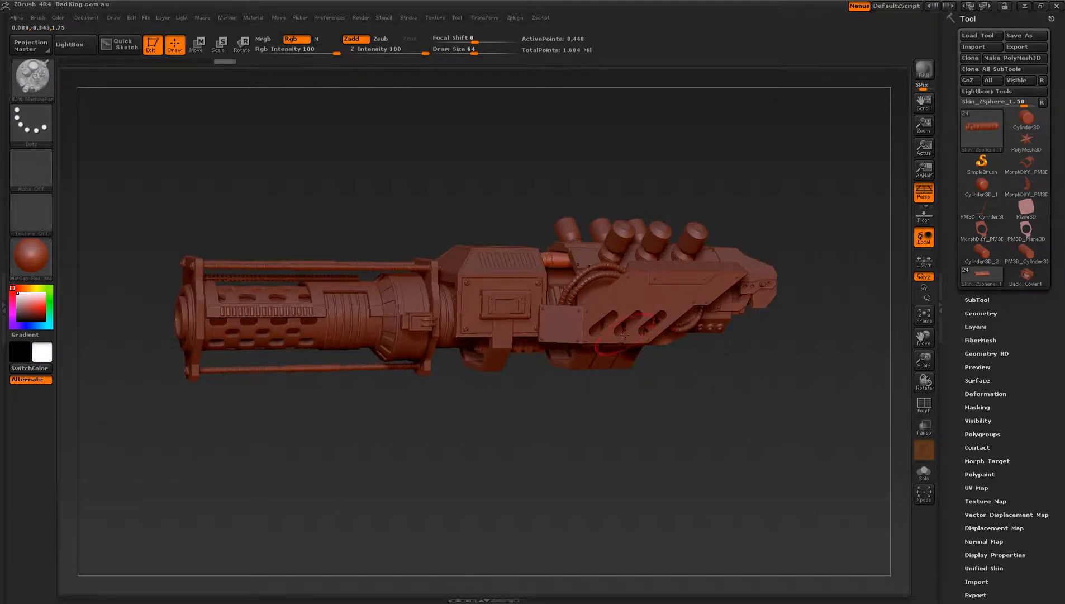
Orbit the gun to look over its top, then back to a three-quarter front view
{"action": "left_click_drag", "start_coordinate": [625, 333], "coordinate": [759, 474]}
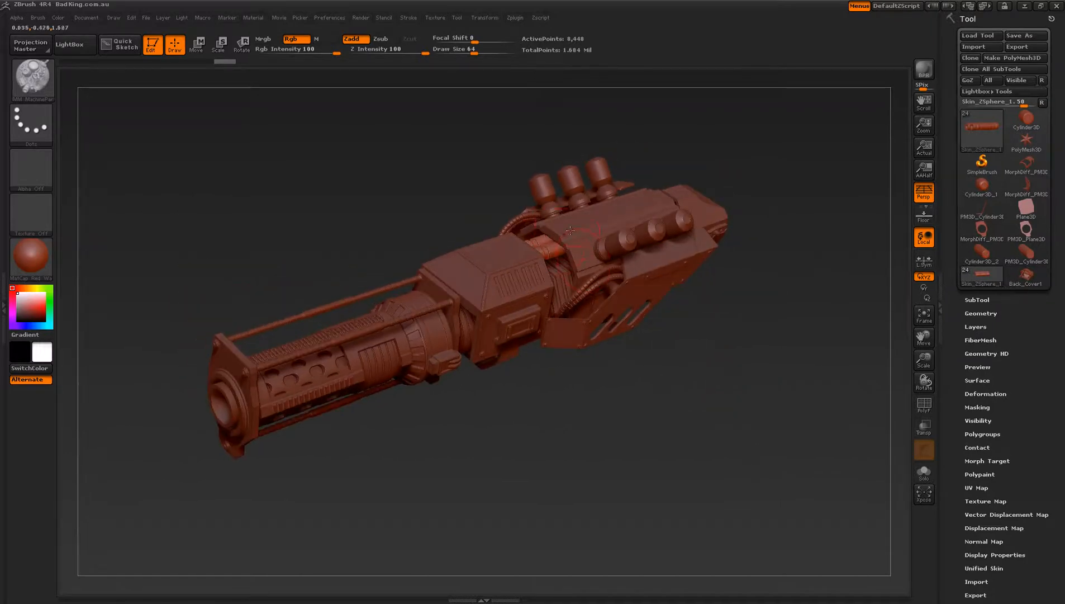
{"action": "left_click_drag", "start_coordinate": [571, 231], "coordinate": [715, 405]}
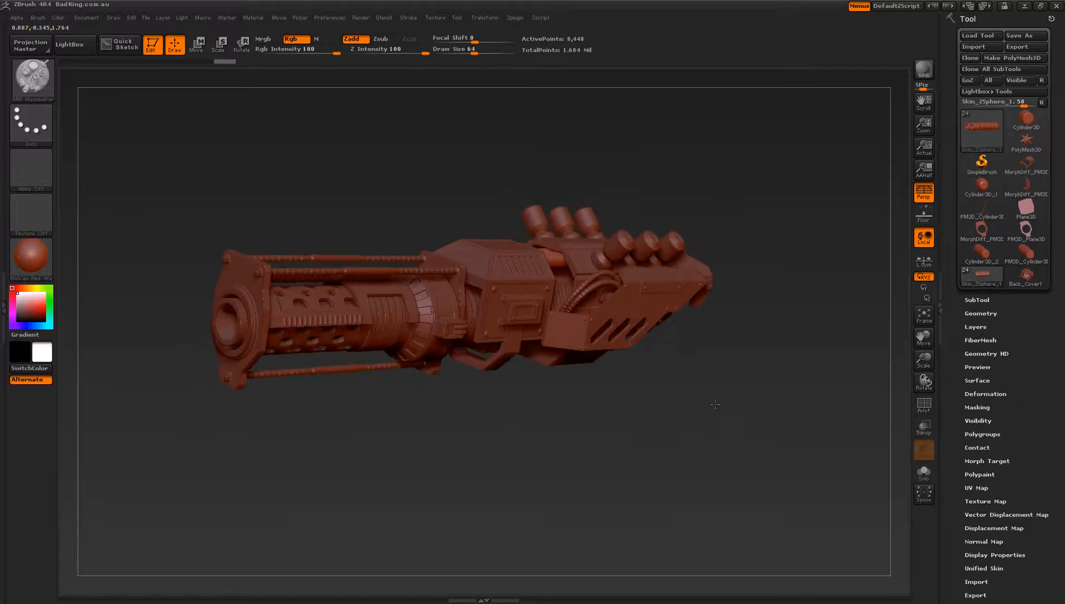